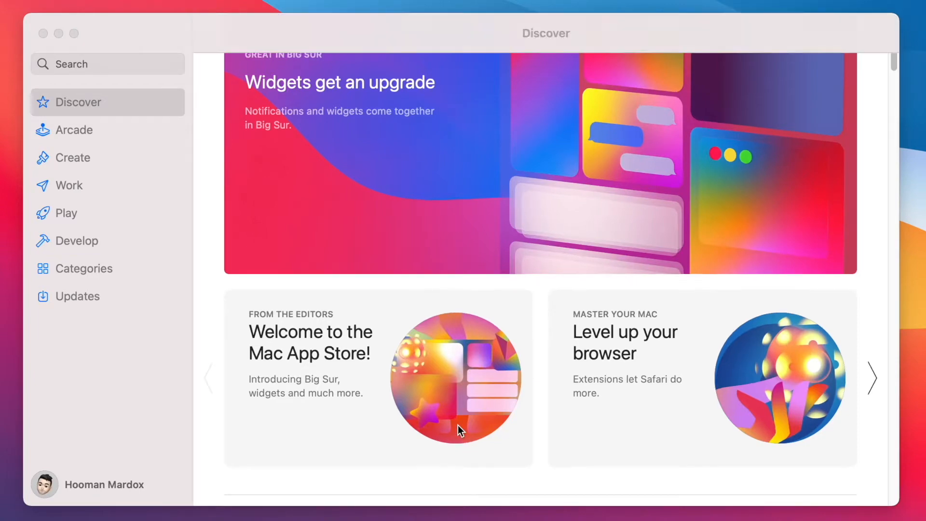
Search the Mac App Store for 'game'
scroll(down, 3)
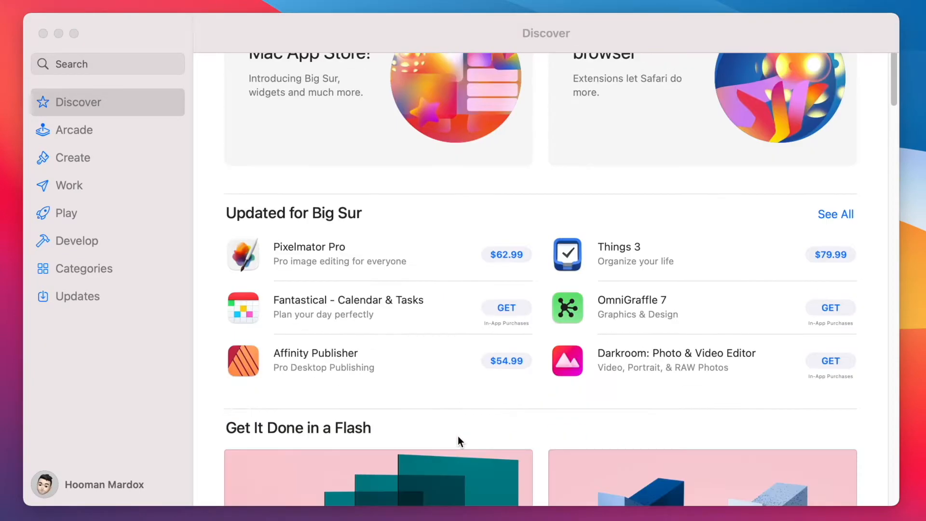
scroll(down, 3)
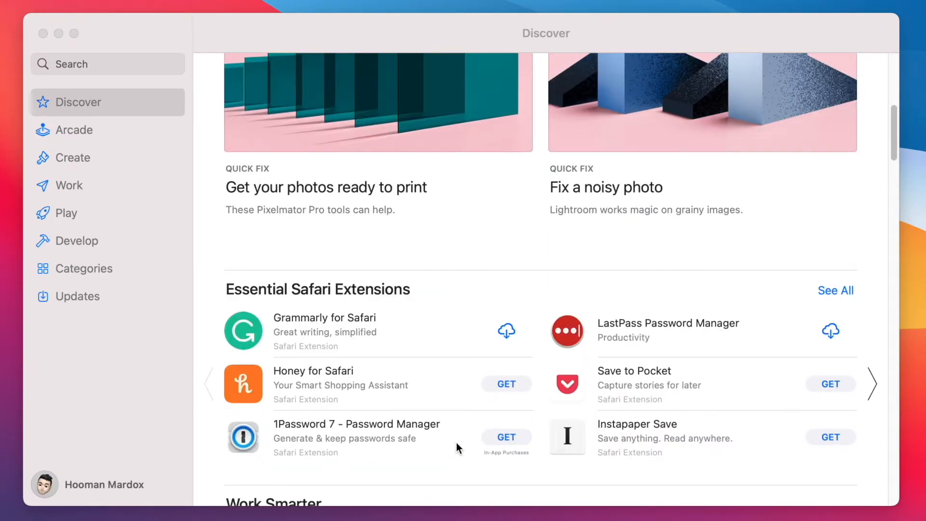
scroll(down, 3)
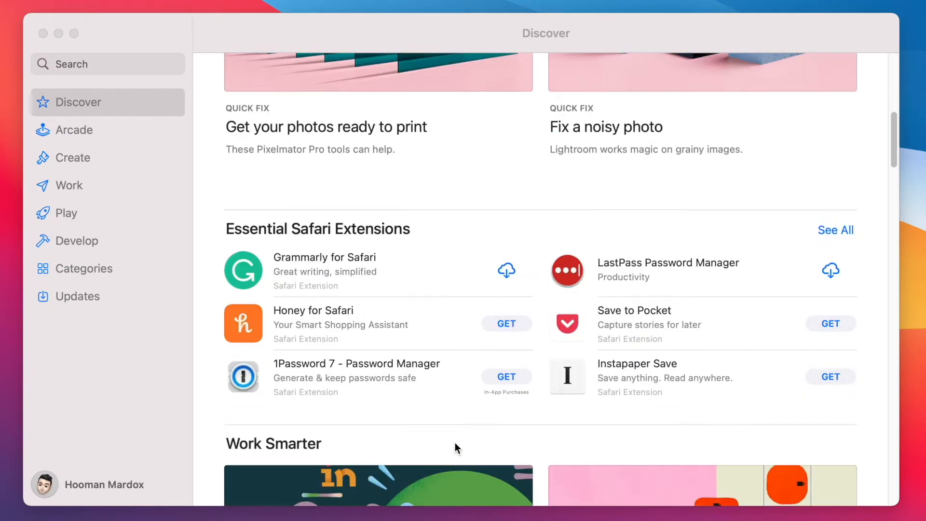
scroll(down, 3)
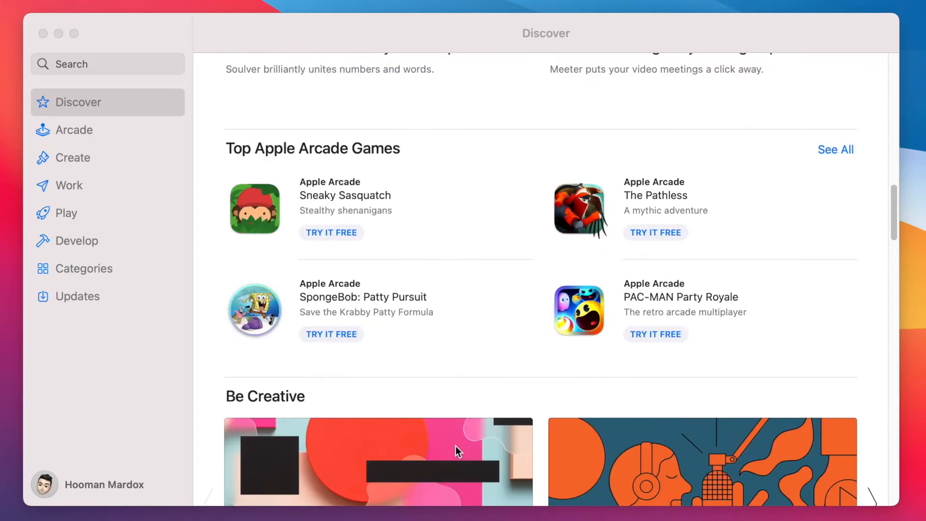
scroll(up, 3)
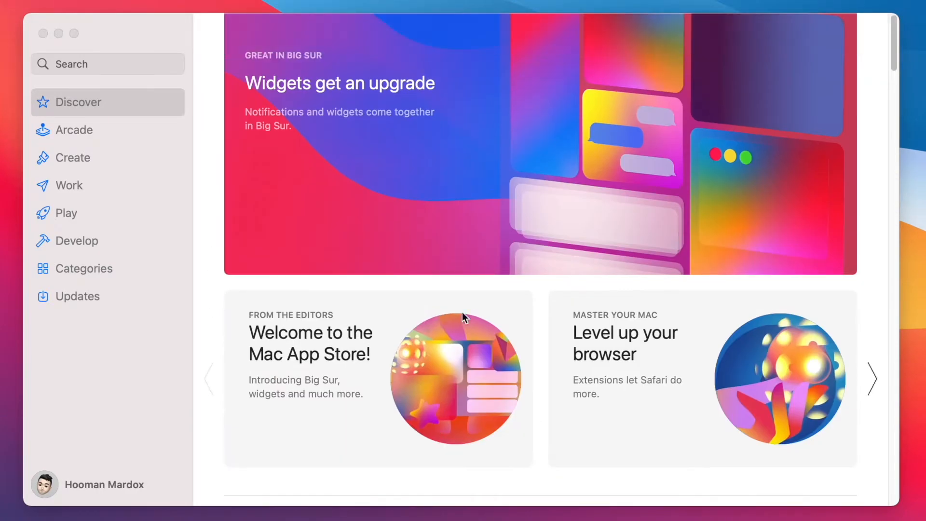
mouse_move(328, 352)
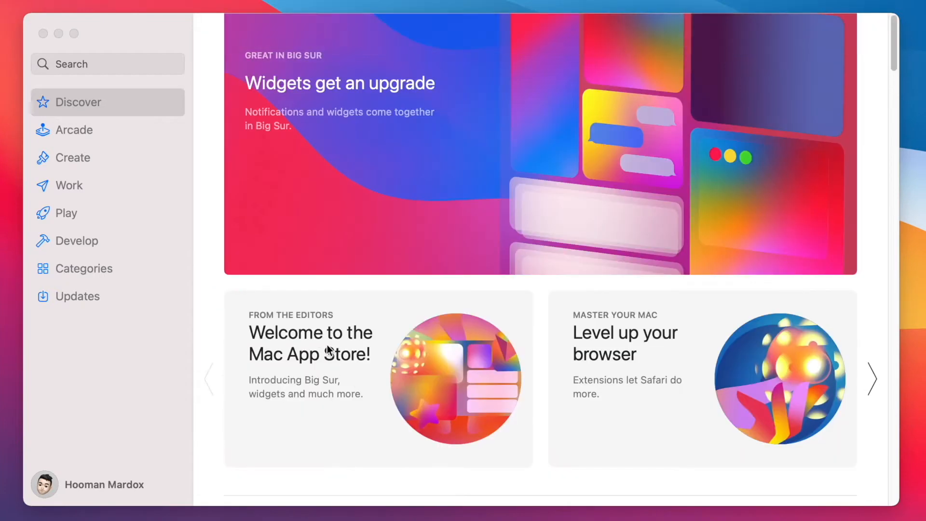
click(107, 63)
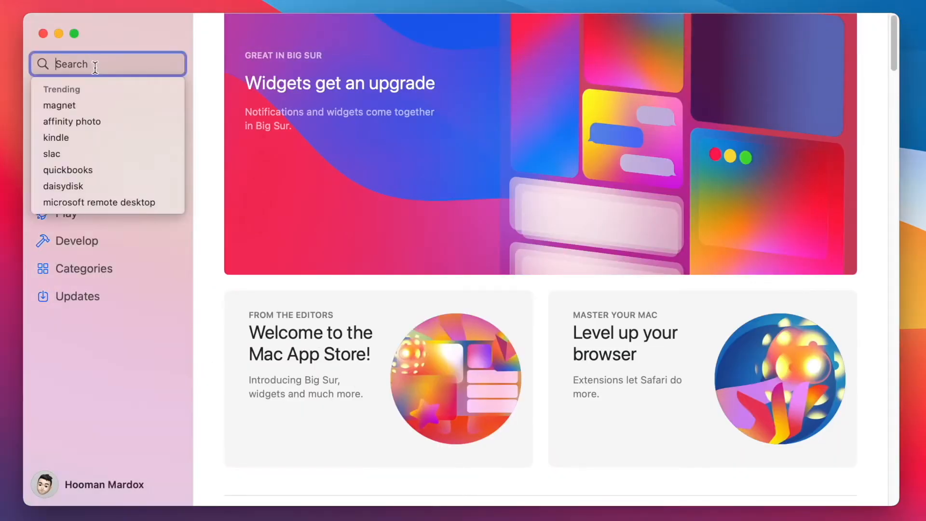
text(game)
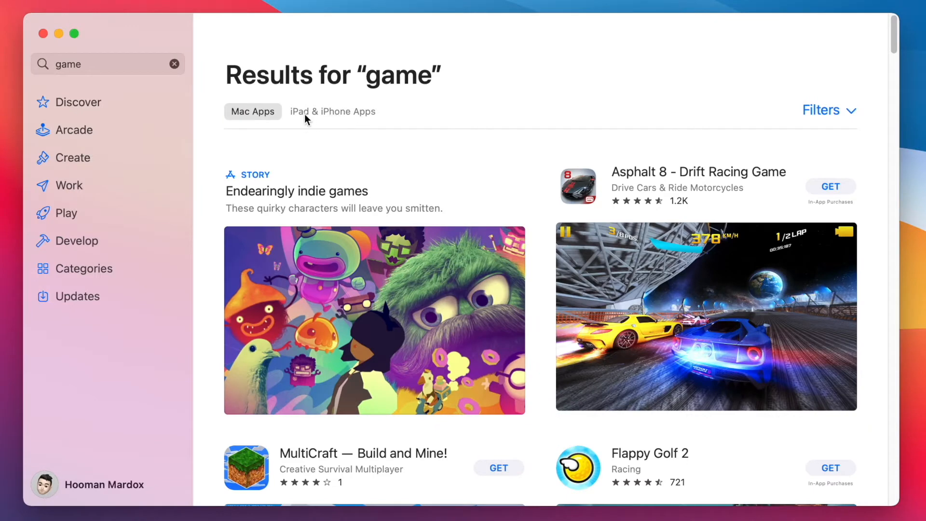
mouse_move(323, 118)
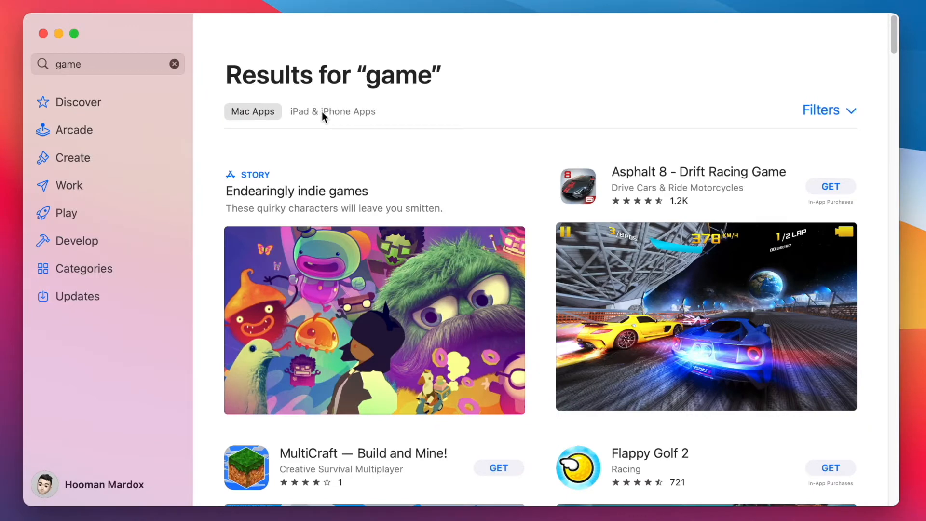
Show the iPad & iPhone Apps results and get Shortcut Run
click(332, 111)
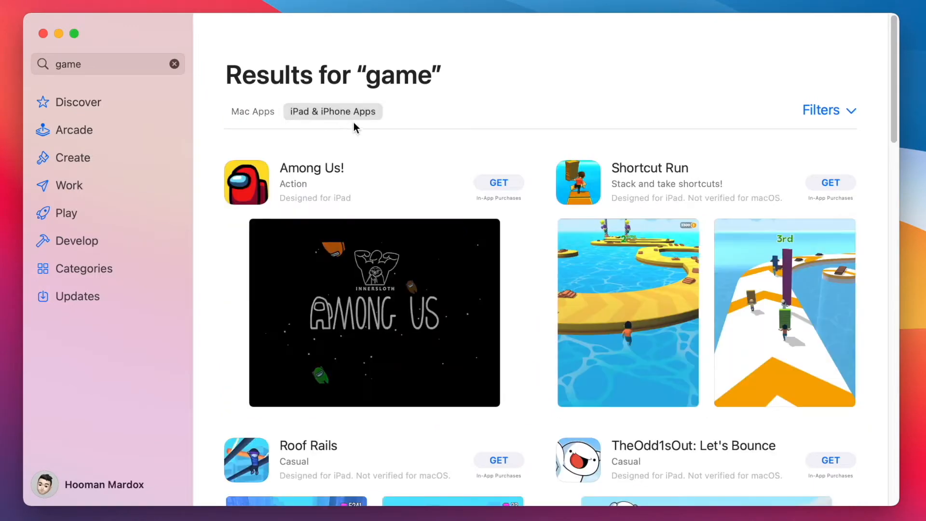
scroll(down, 3)
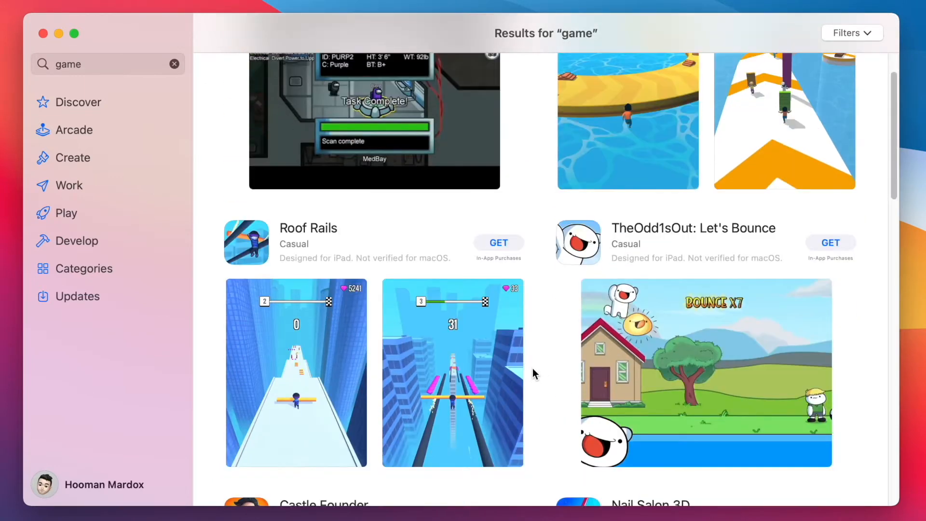
scroll(down, 3)
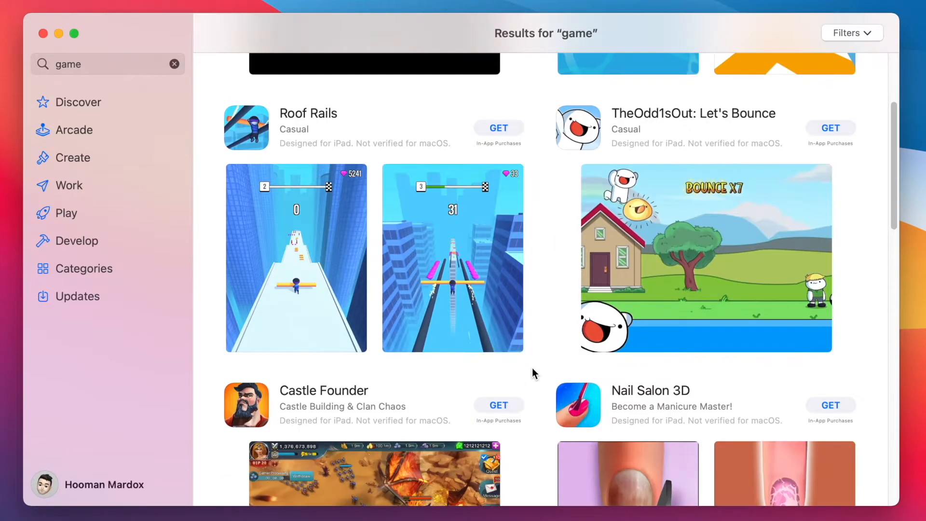
scroll(down, 3)
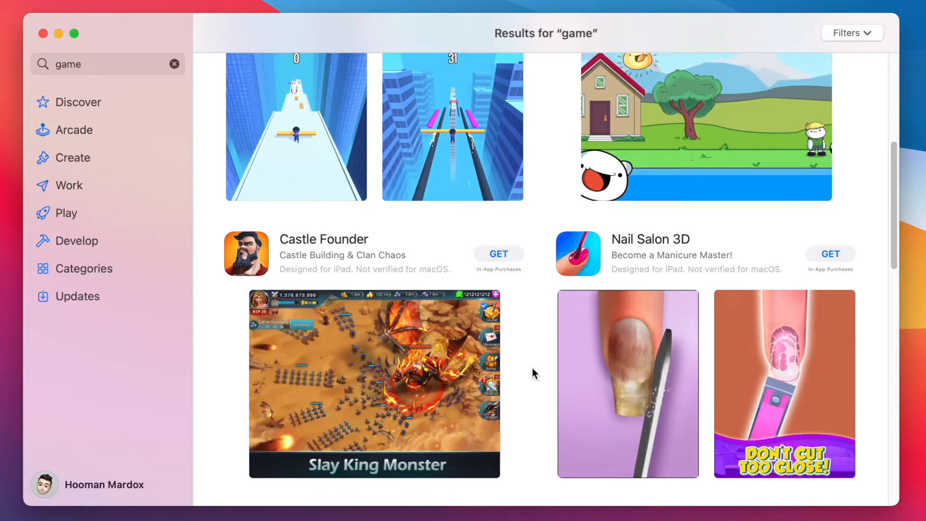
scroll(down, 3)
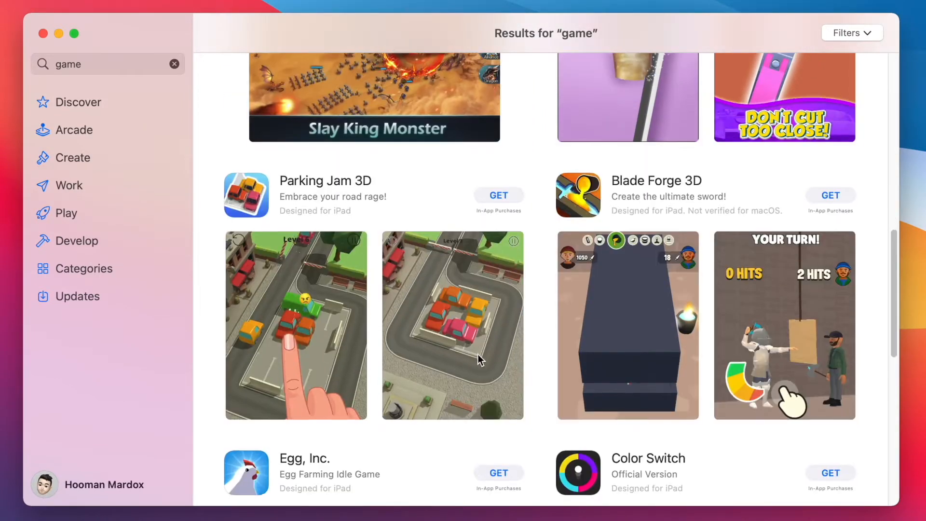
scroll(up, 3)
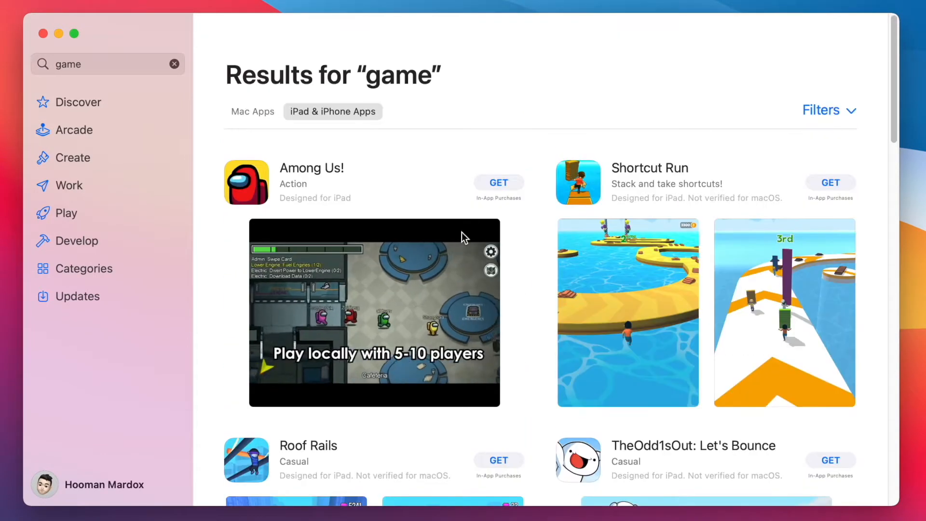
click(830, 182)
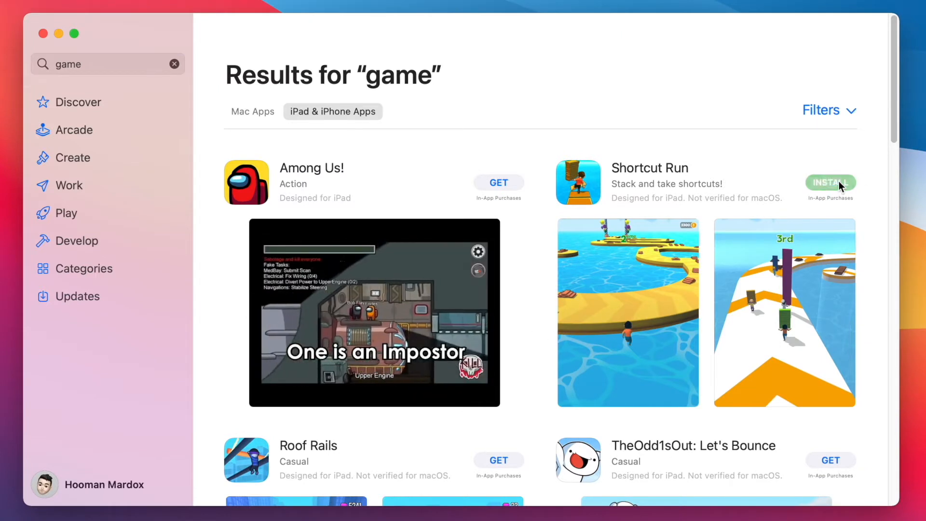
click(831, 182)
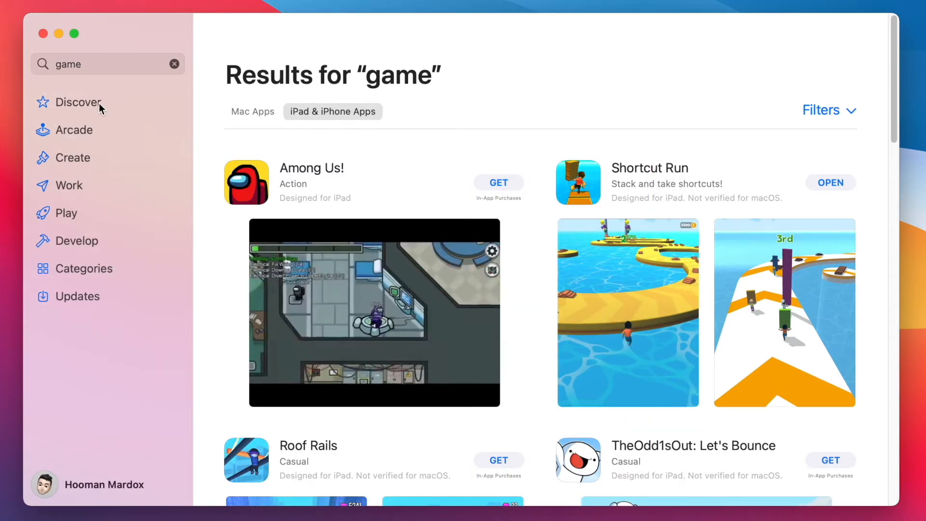
Open Discover and browse its featured collections, returning near the top
click(77, 102)
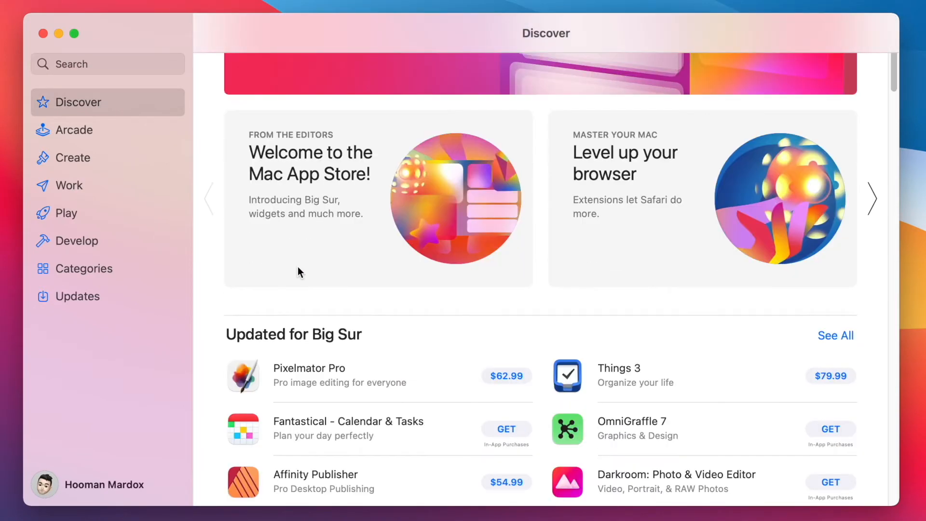
scroll(down, 3)
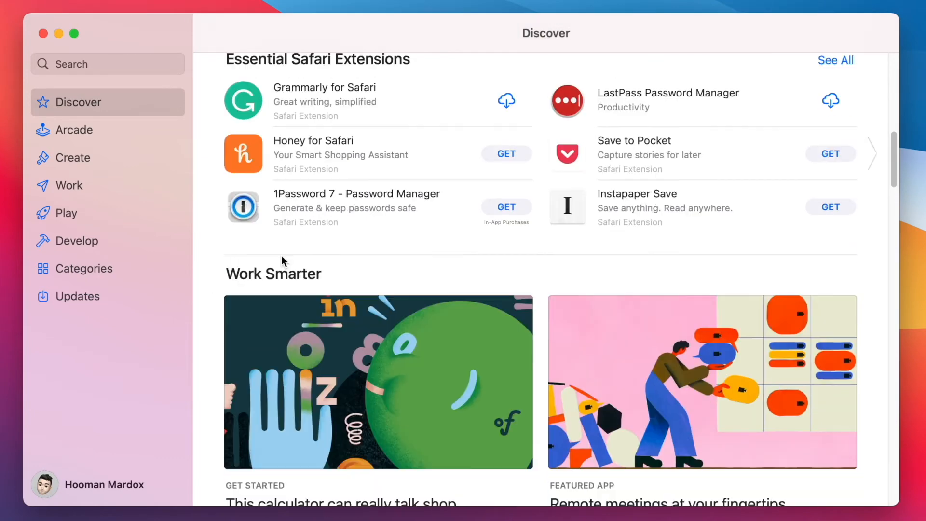
scroll(down, 3)
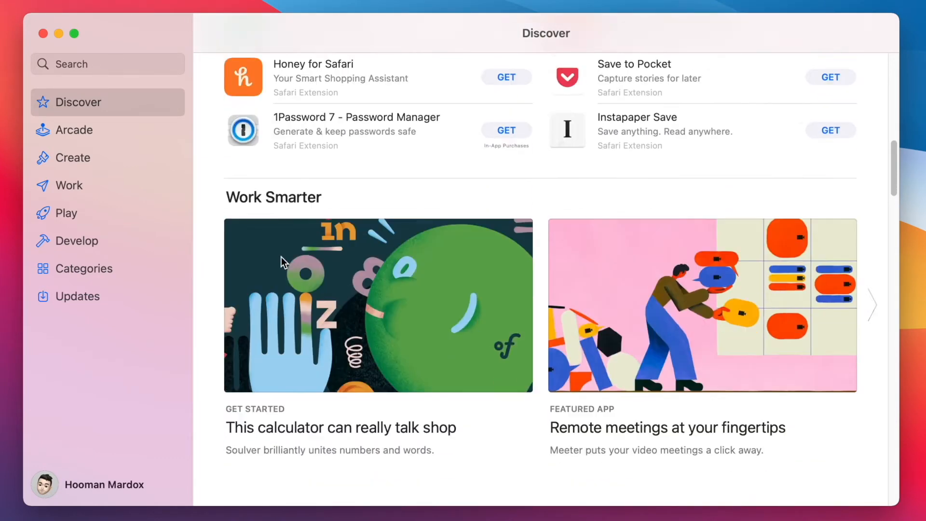
scroll(down, 3)
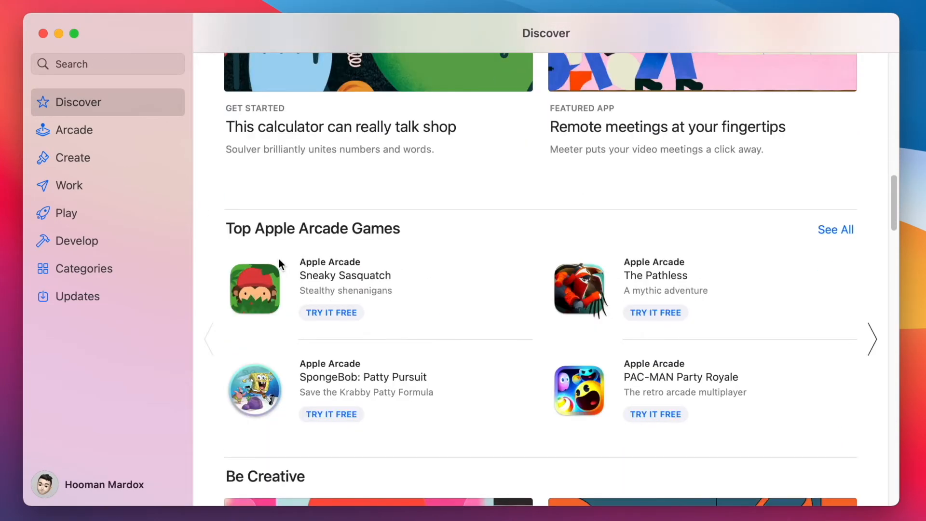
scroll(up, 3)
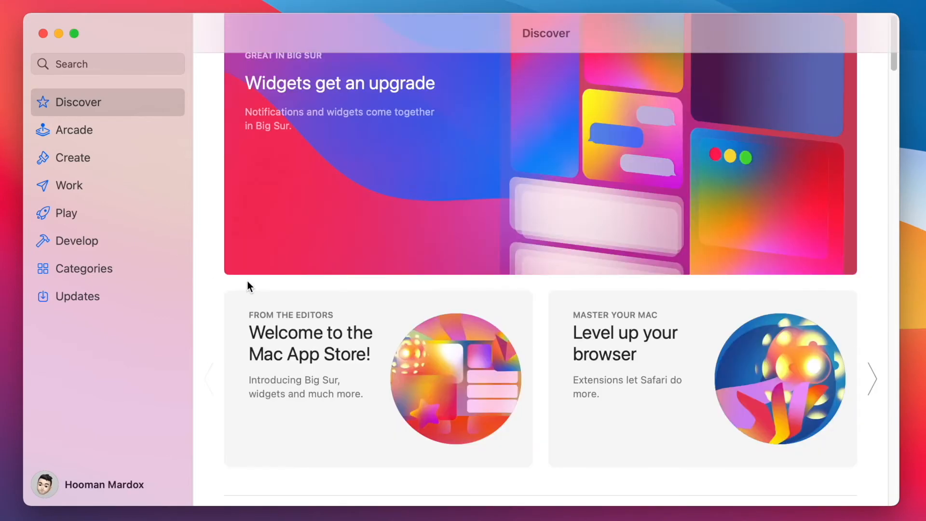